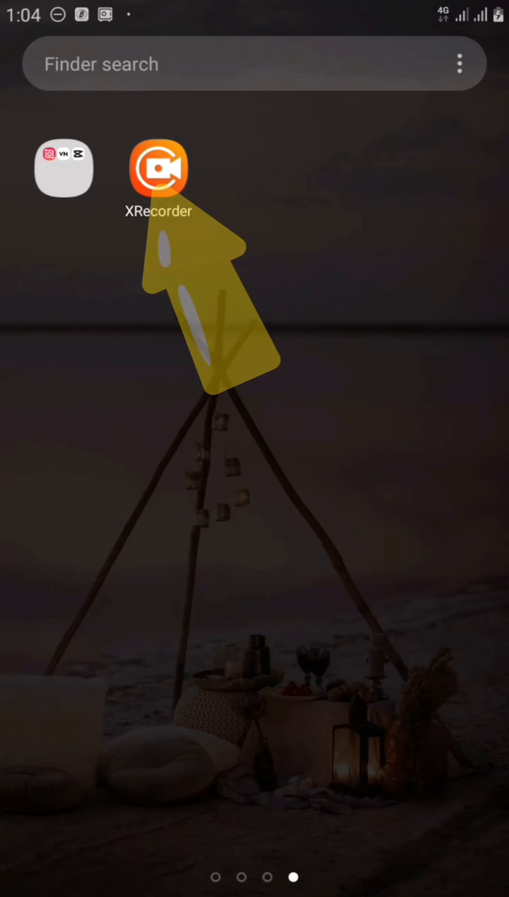
Step: Browse XRecorder's Edit, Photo, Settings and Video tabs, then return to the home screen
{"action": "left_click", "coordinate": [158, 167]}
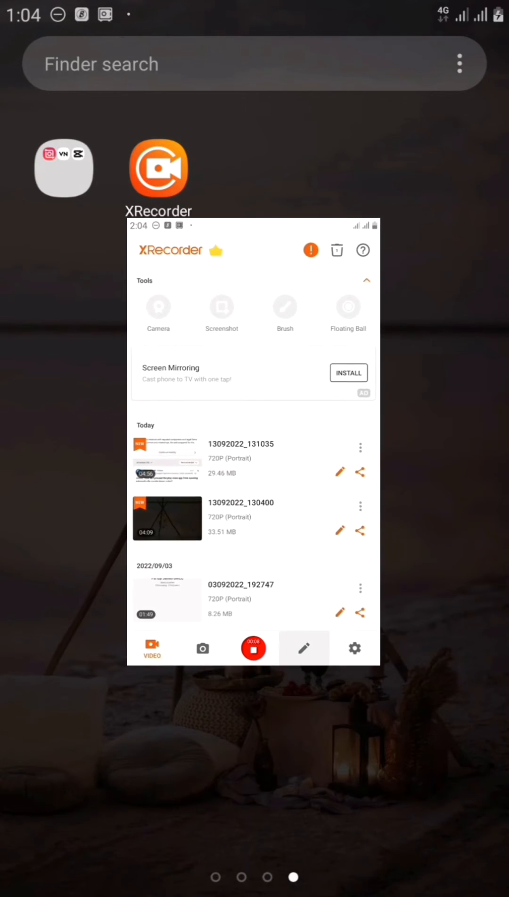
{"action": "left_click", "coordinate": [304, 651]}
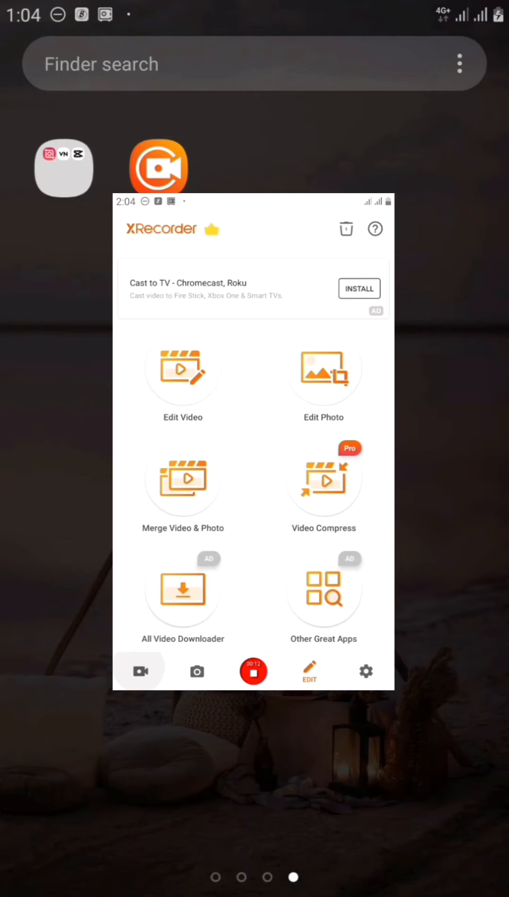
{"action": "left_click", "coordinate": [193, 686]}
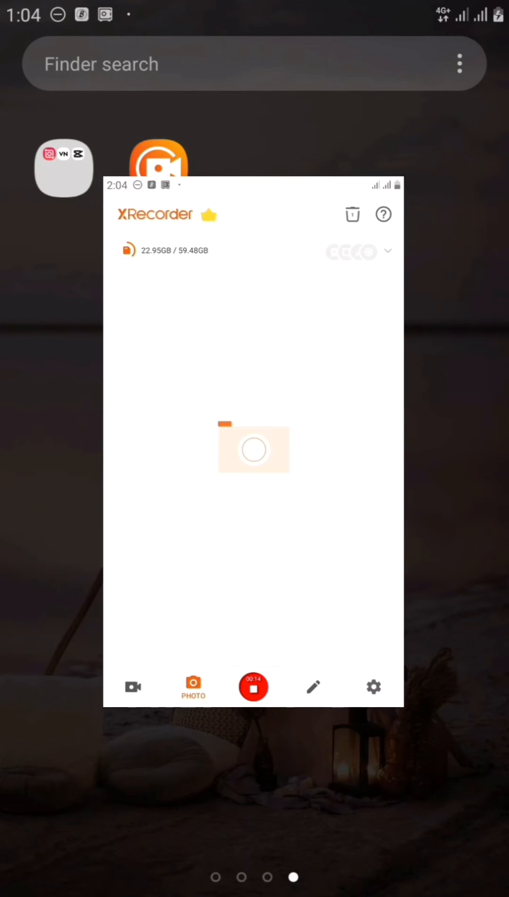
{"action": "left_click", "coordinate": [373, 687]}
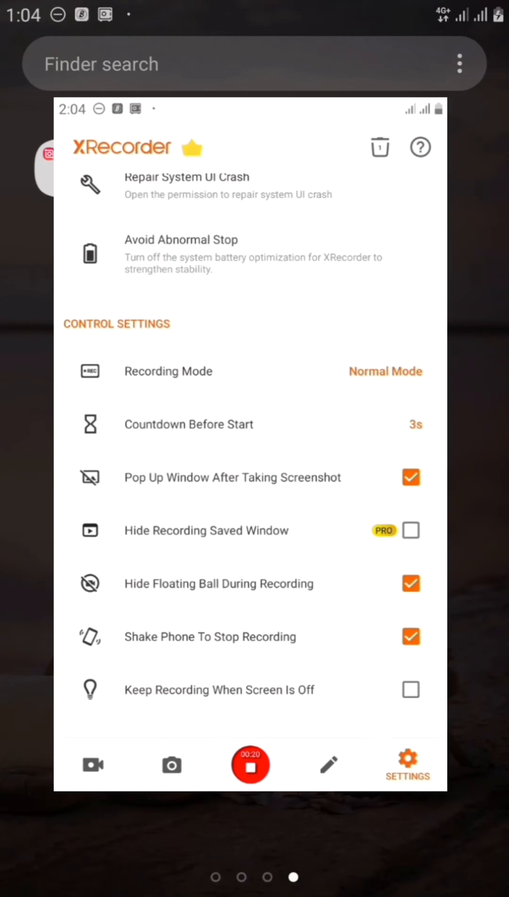
{"action": "left_click", "coordinate": [171, 766]}
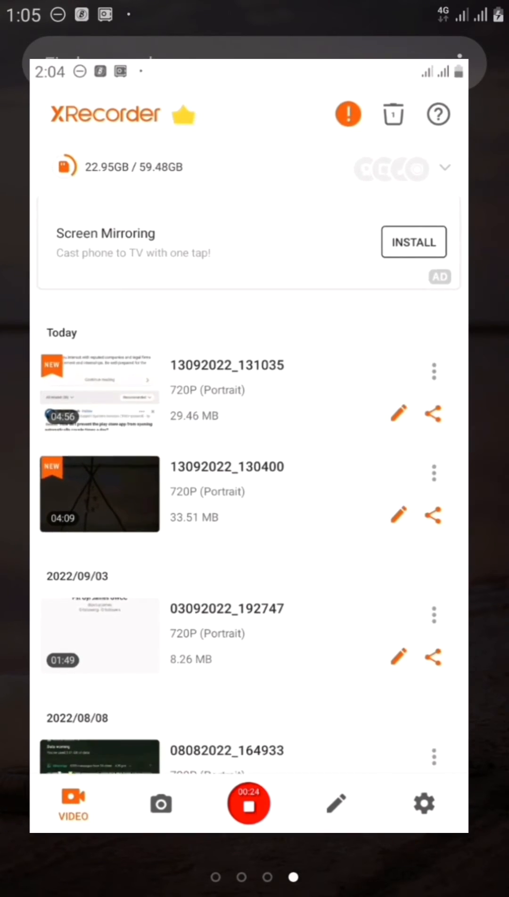
{"action": "scroll", "scroll_direction": "down", "scroll_amount": 3}
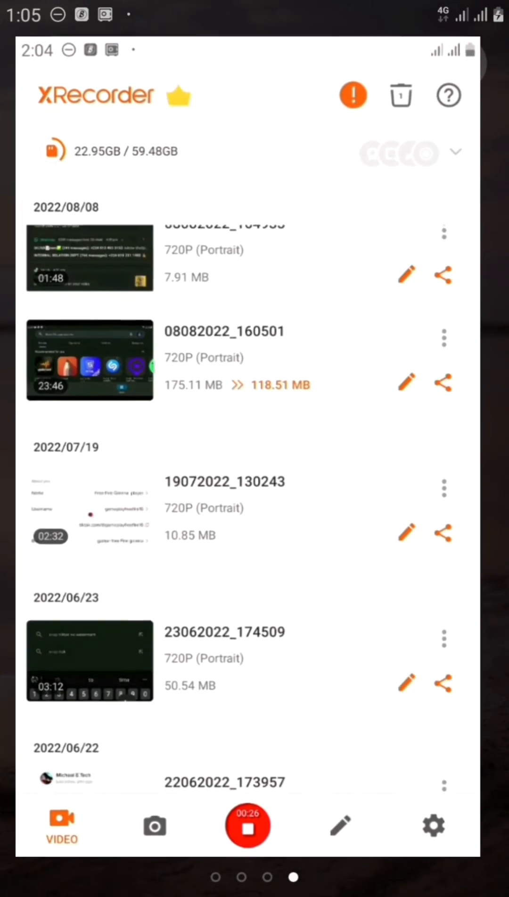
{"action": "scroll", "scroll_direction": "down", "scroll_amount": 3}
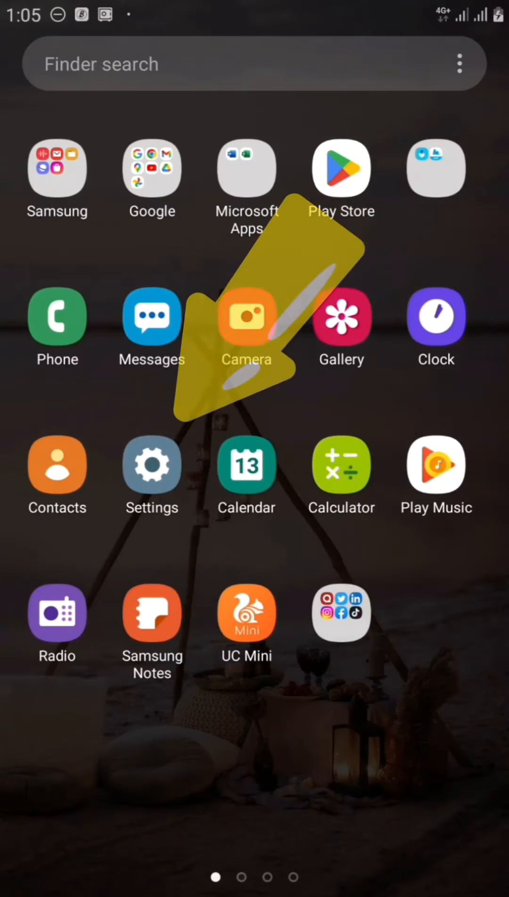
Step: Go to Settings > Google > Ads under Services on this device
{"action": "left_click", "coordinate": [152, 464]}
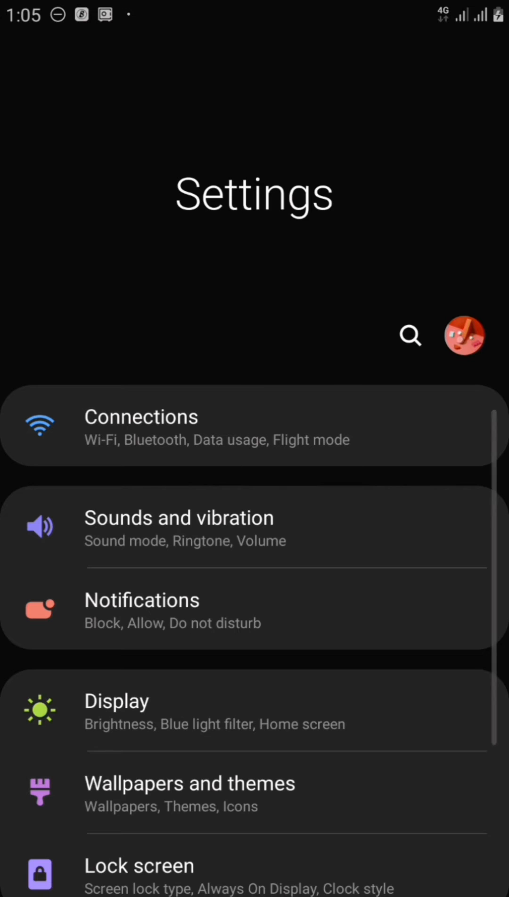
{"action": "scroll", "scroll_direction": "down", "scroll_amount": 3}
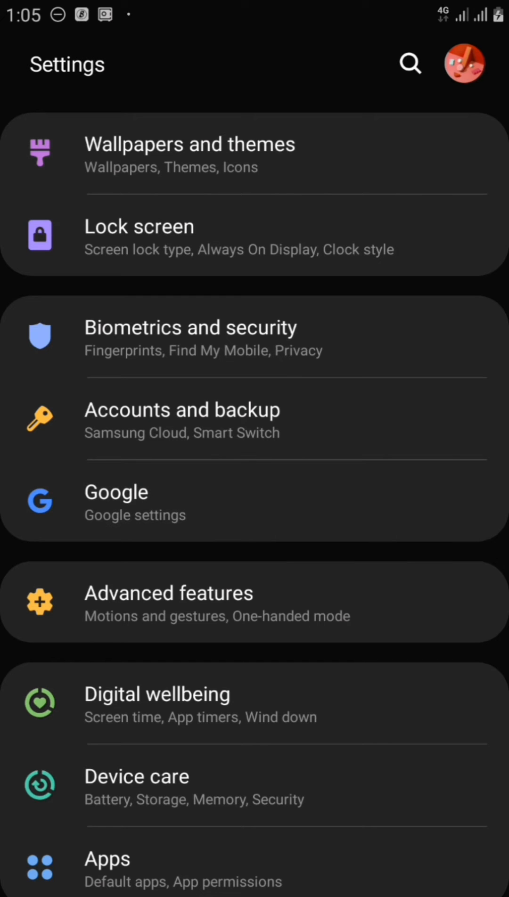
{"action": "left_click", "coordinate": [116, 501]}
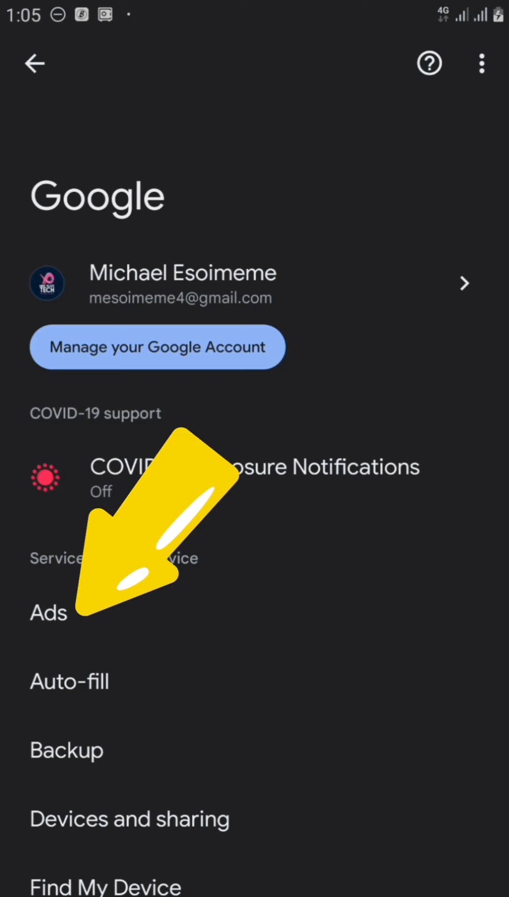
{"action": "left_click", "coordinate": [48, 612]}
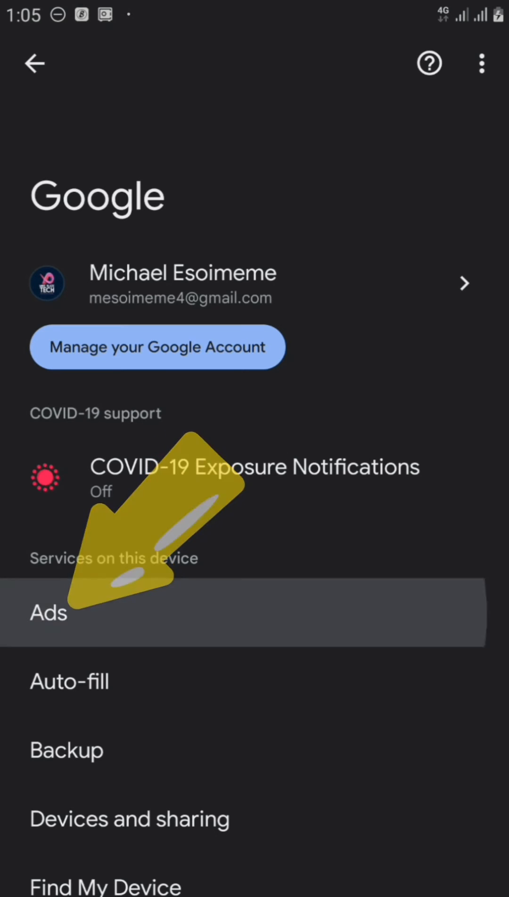
{"action": "left_click", "coordinate": [49, 611]}
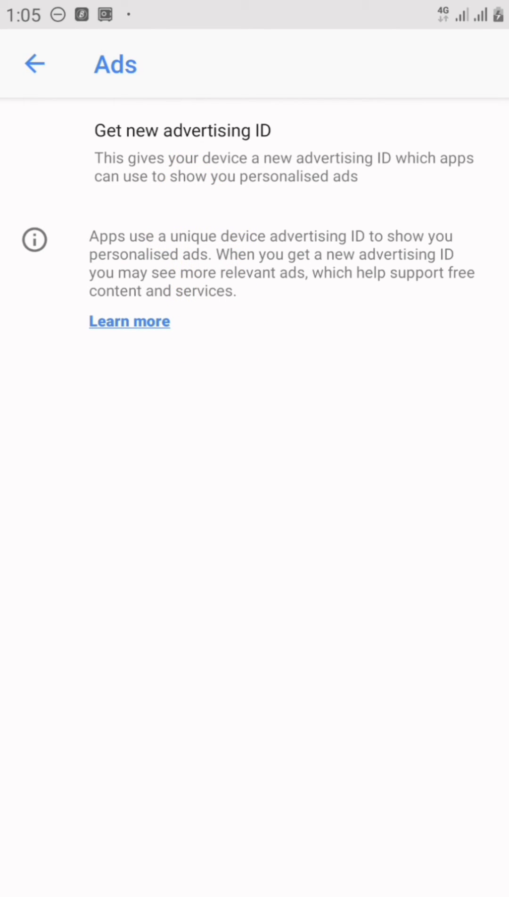
Step: Choose Get new advertising ID and confirm the reset
{"action": "left_click", "coordinate": [229, 151]}
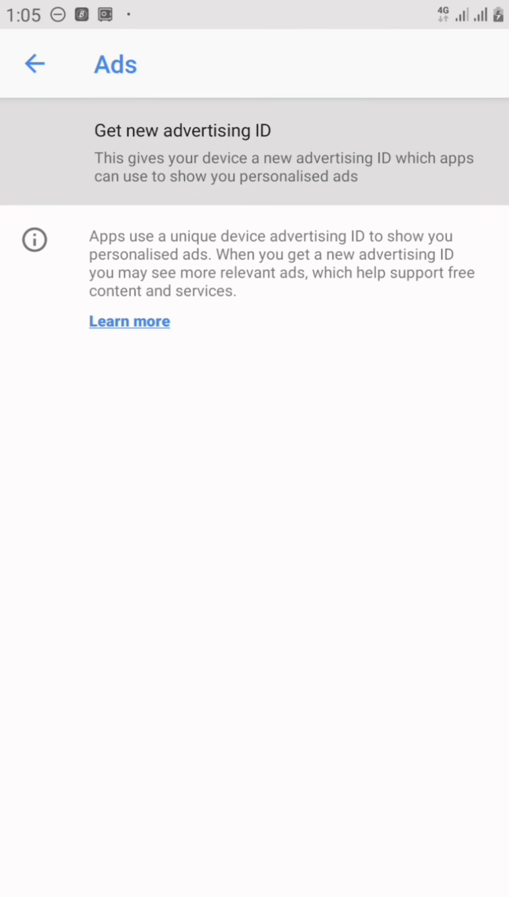
{"action": "left_click", "coordinate": [182, 130]}
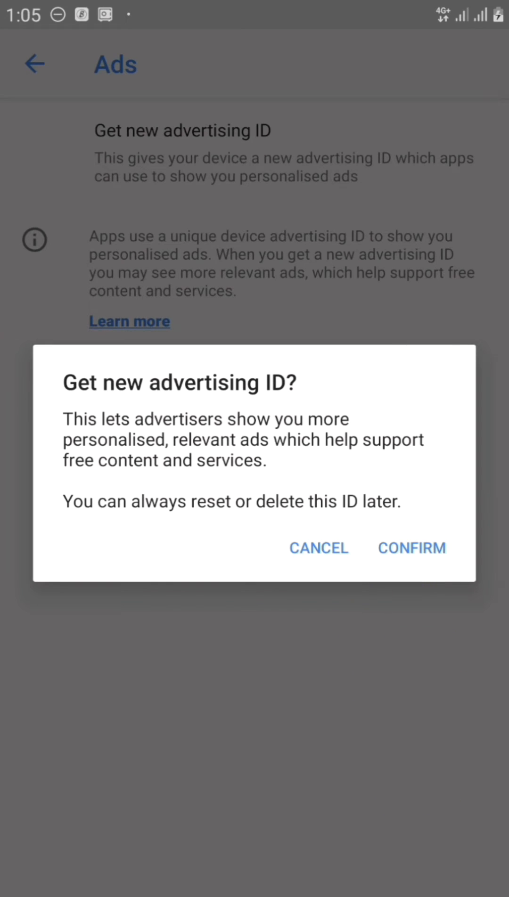
{"action": "left_click", "coordinate": [411, 548]}
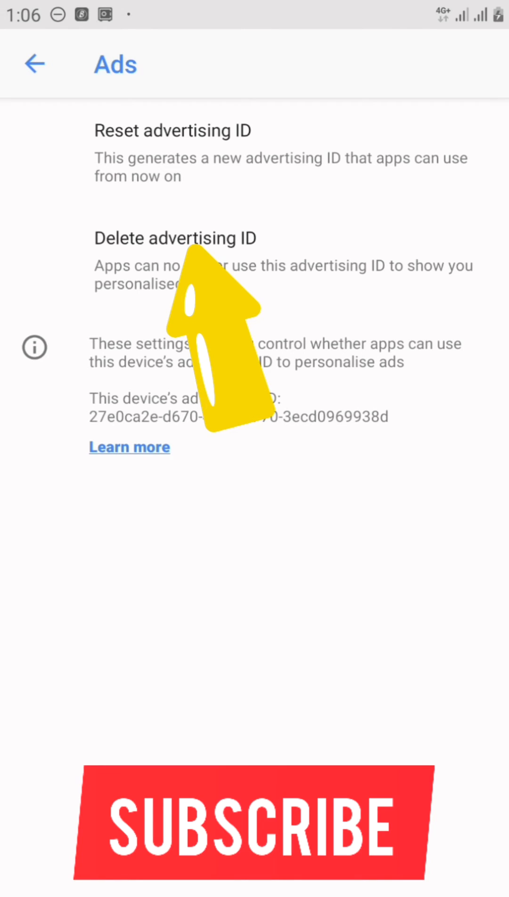
{"action": "left_click", "coordinate": [175, 238]}
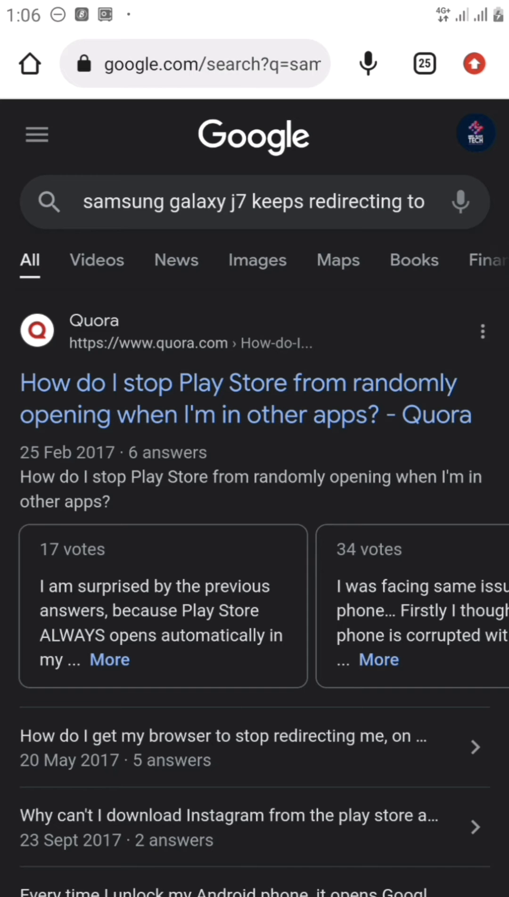
Step: Open the Quora question about Play Store opening by itself and read through its answers
{"action": "left_click", "coordinate": [245, 398]}
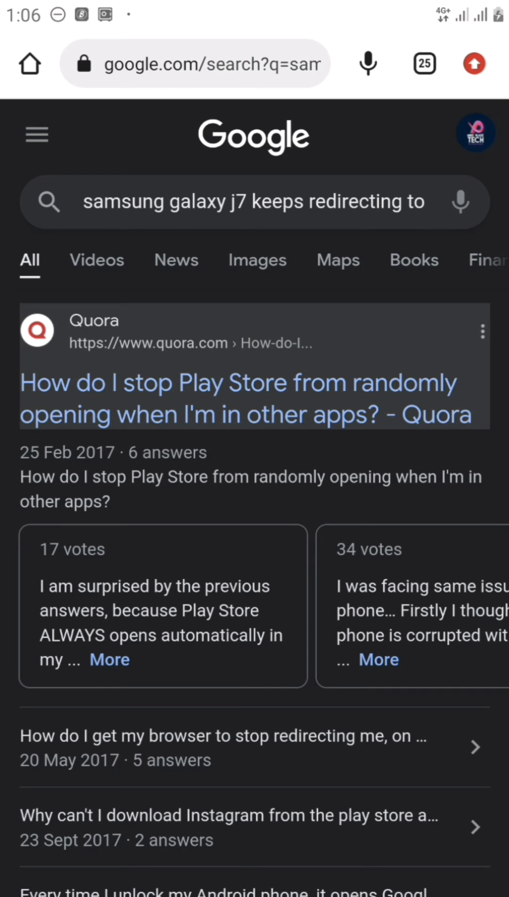
{"action": "left_click", "coordinate": [246, 398]}
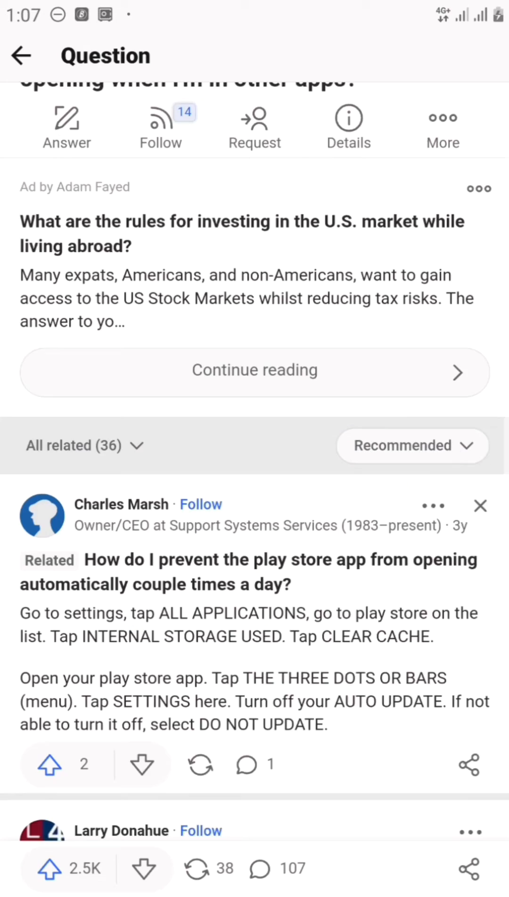
{"action": "scroll", "scroll_direction": "down", "scroll_amount": 3}
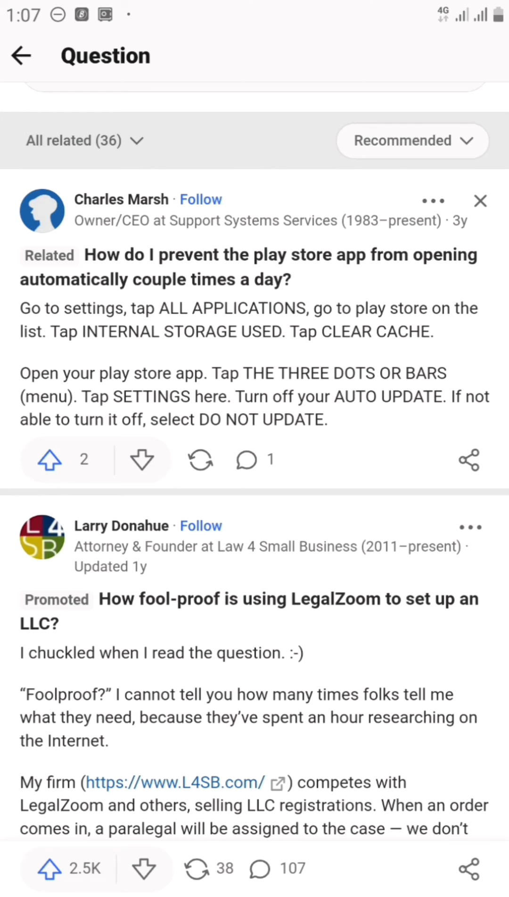
{"action": "scroll", "scroll_direction": "down", "scroll_amount": 3}
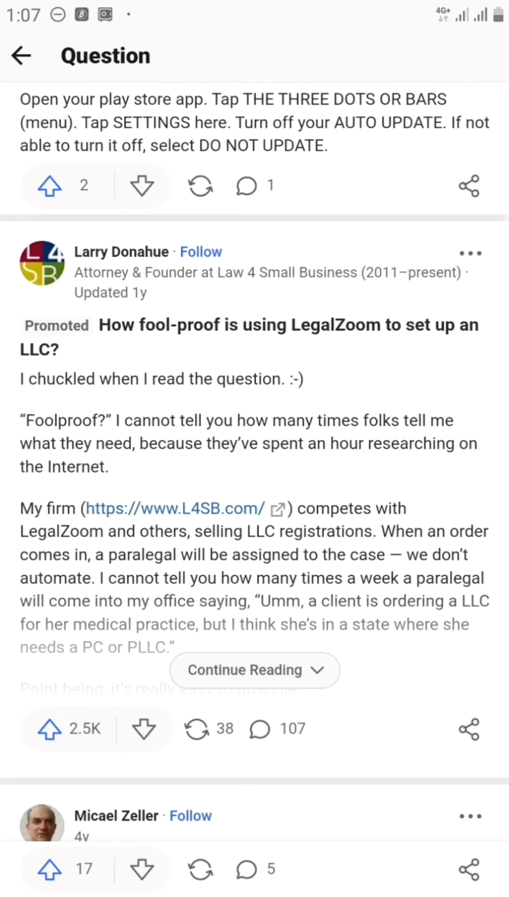
{"action": "scroll", "scroll_direction": "down", "scroll_amount": 3}
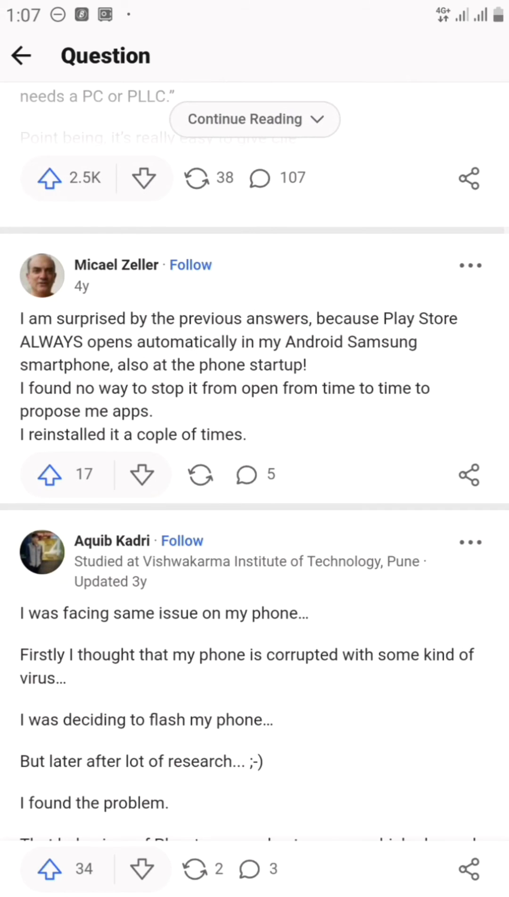
{"action": "scroll", "scroll_direction": "down", "scroll_amount": 3}
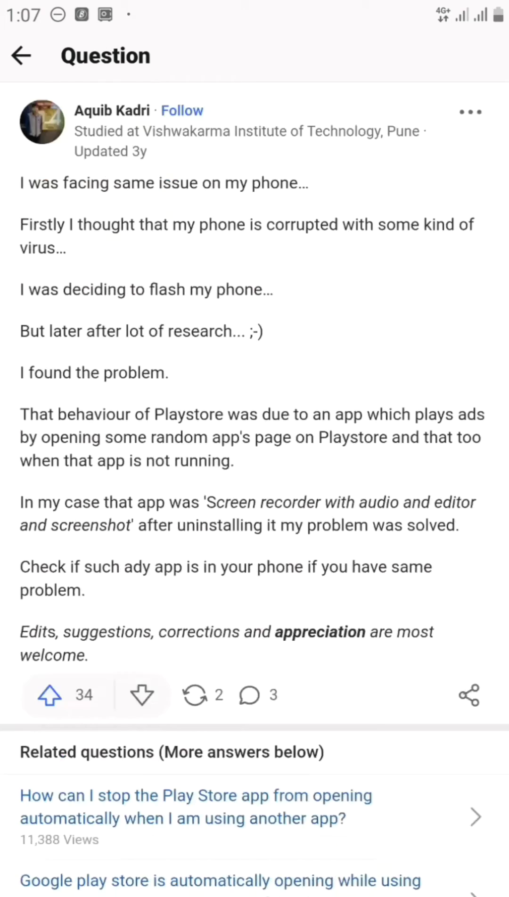
{"action": "scroll", "scroll_direction": "down", "scroll_amount": 3}
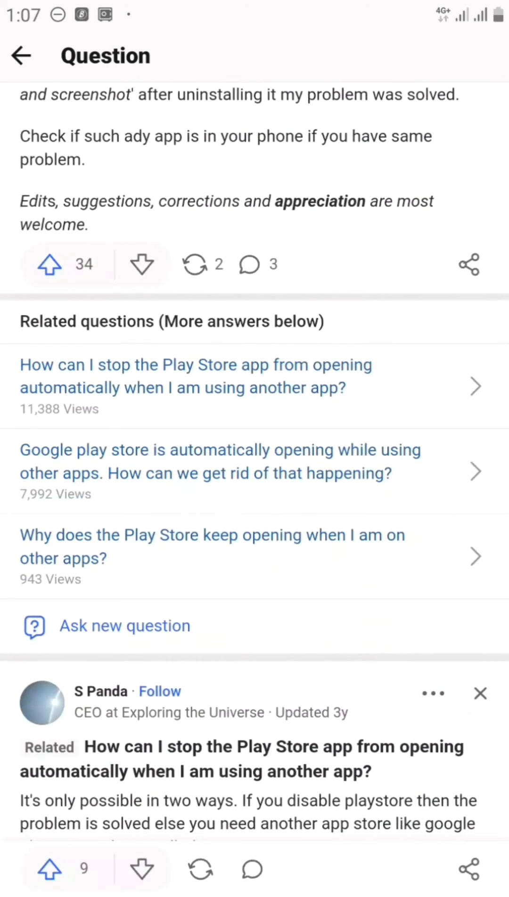
{"action": "scroll", "scroll_direction": "down", "scroll_amount": 3}
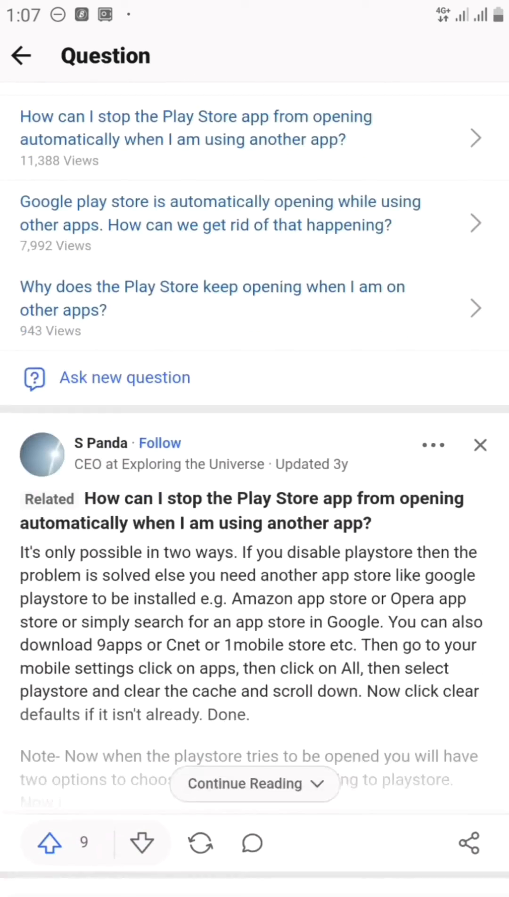
{"action": "scroll", "scroll_direction": "down", "scroll_amount": 3}
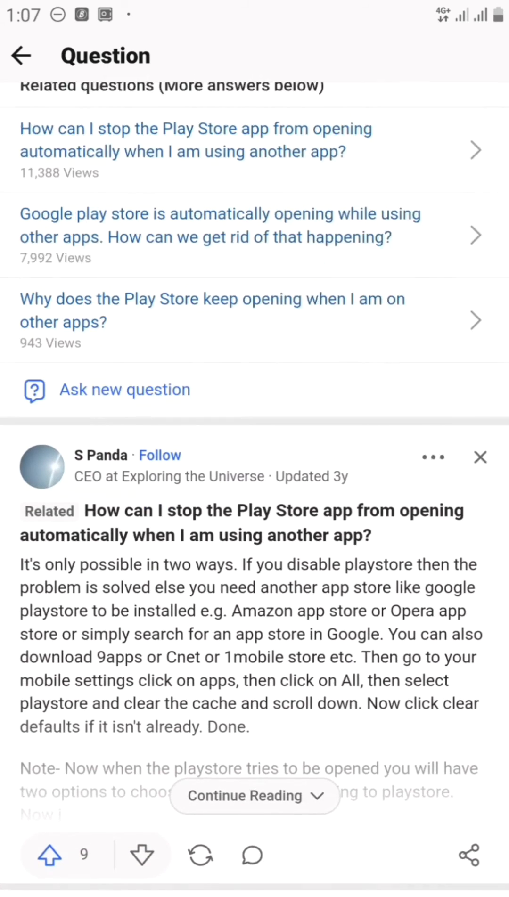
{"action": "scroll", "scroll_direction": "down", "scroll_amount": 3}
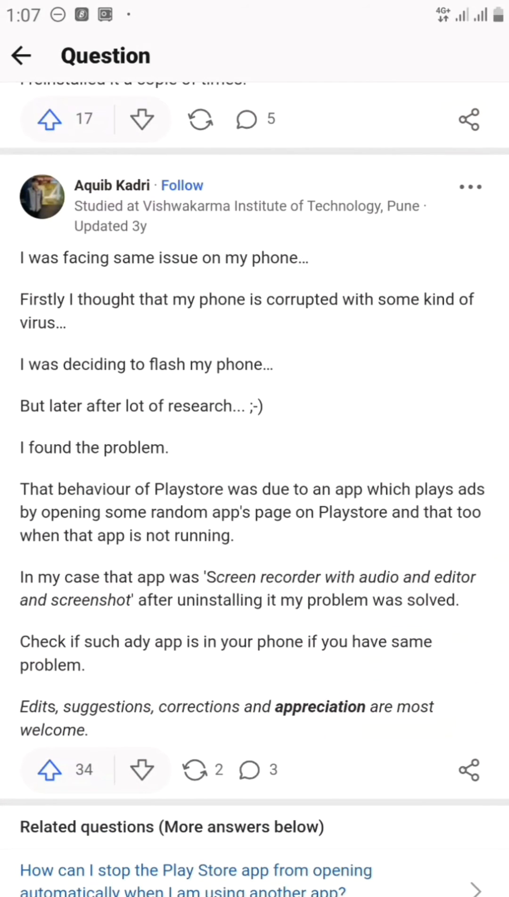
{"action": "scroll", "scroll_direction": "down", "scroll_amount": 3}
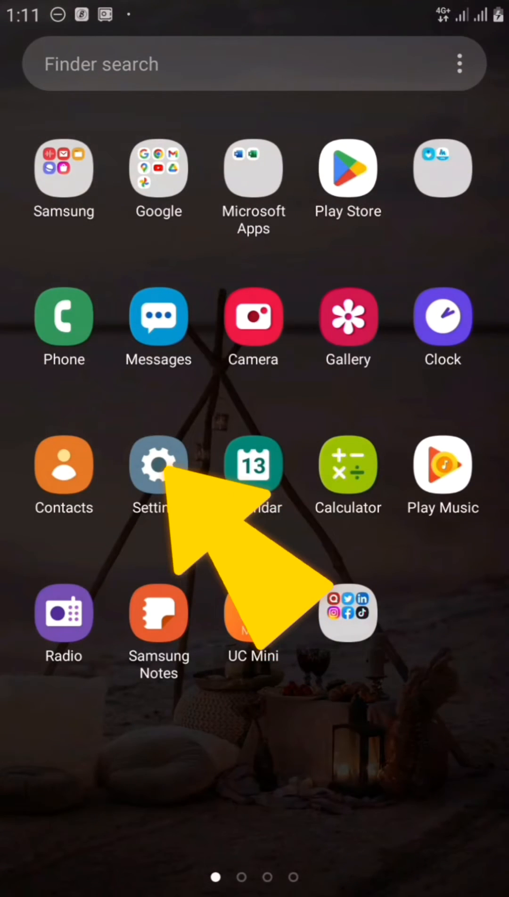
Step: In Settings' apps list, open the Google Play Store app details
{"action": "left_click", "coordinate": [159, 463]}
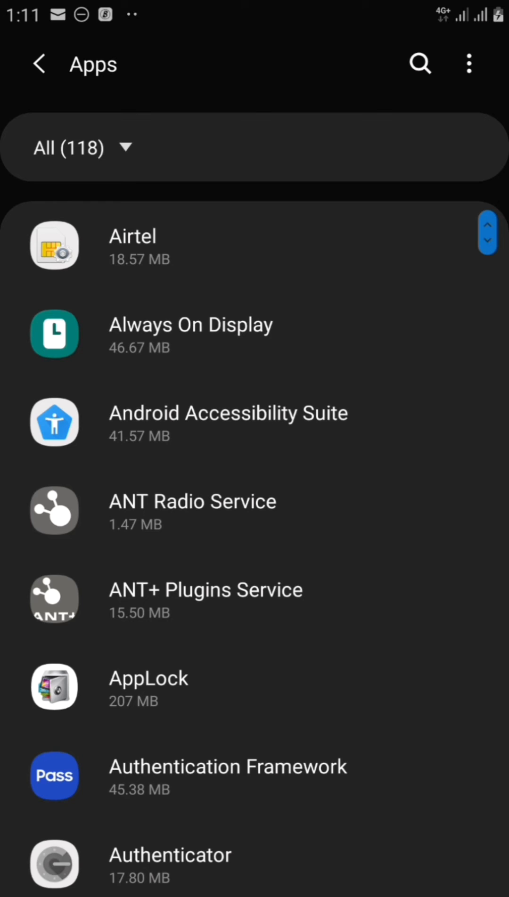
{"action": "scroll", "scroll_direction": "down", "scroll_amount": 3}
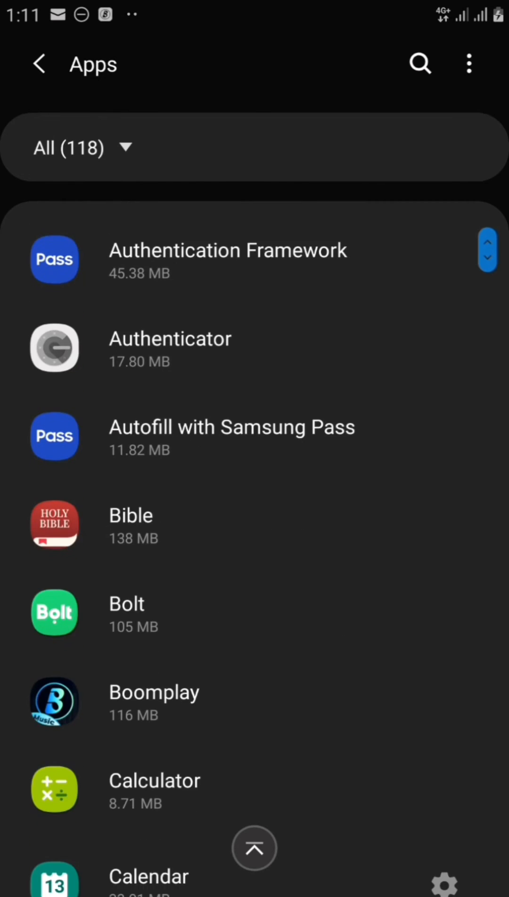
{"action": "scroll", "scroll_direction": "down", "scroll_amount": 3}
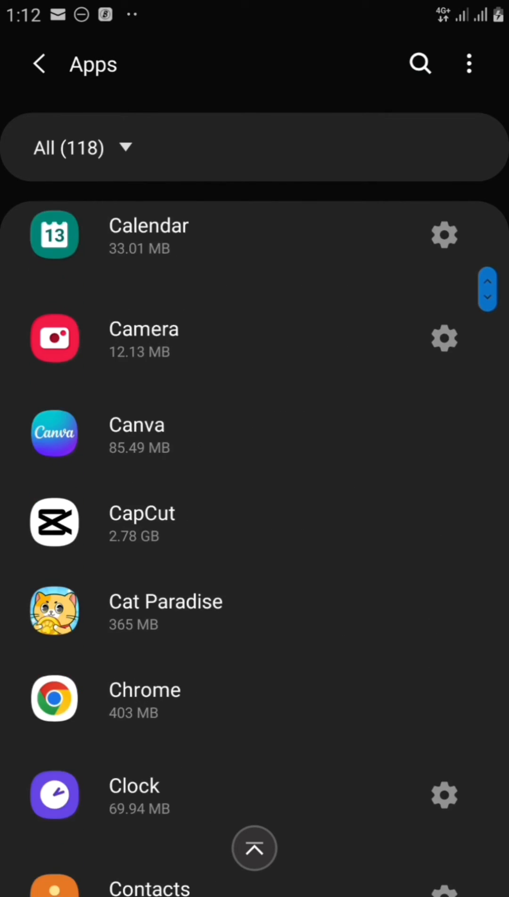
{"action": "scroll", "scroll_direction": "down", "scroll_amount": 3}
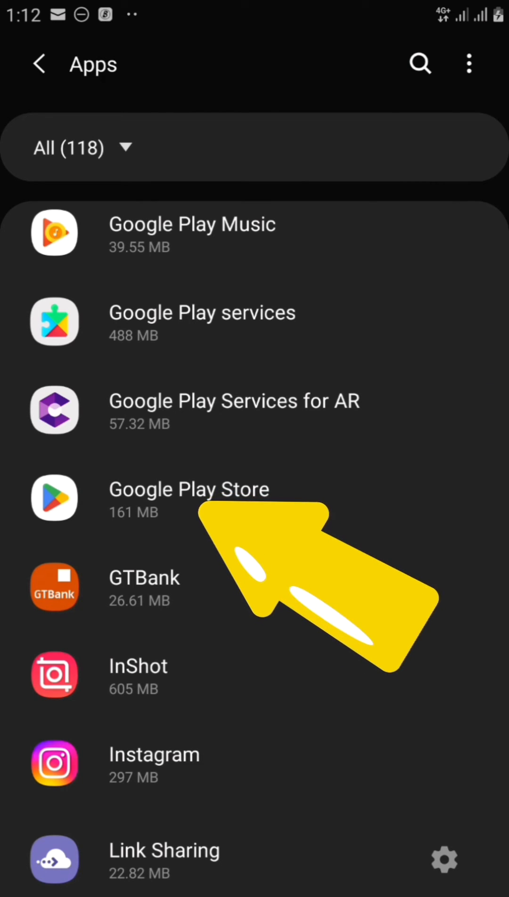
{"action": "left_click", "coordinate": [189, 497]}
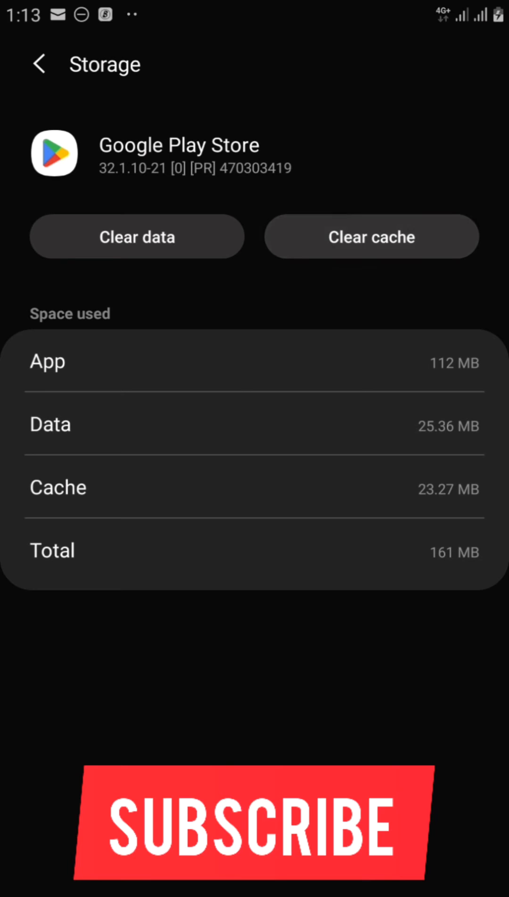
Step: Clear Play Store's cache to 0 B, cancel the data wipe, and go home
{"action": "left_click", "coordinate": [371, 236]}
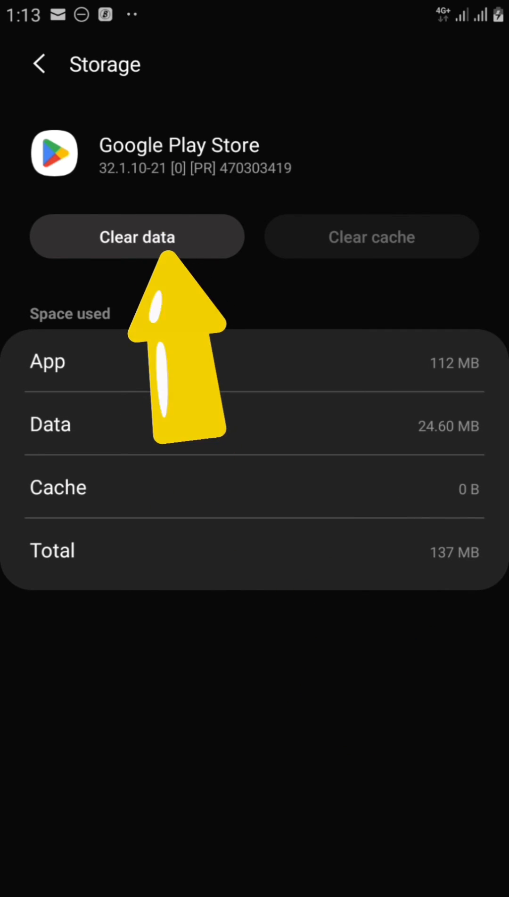
{"action": "left_click", "coordinate": [136, 236]}
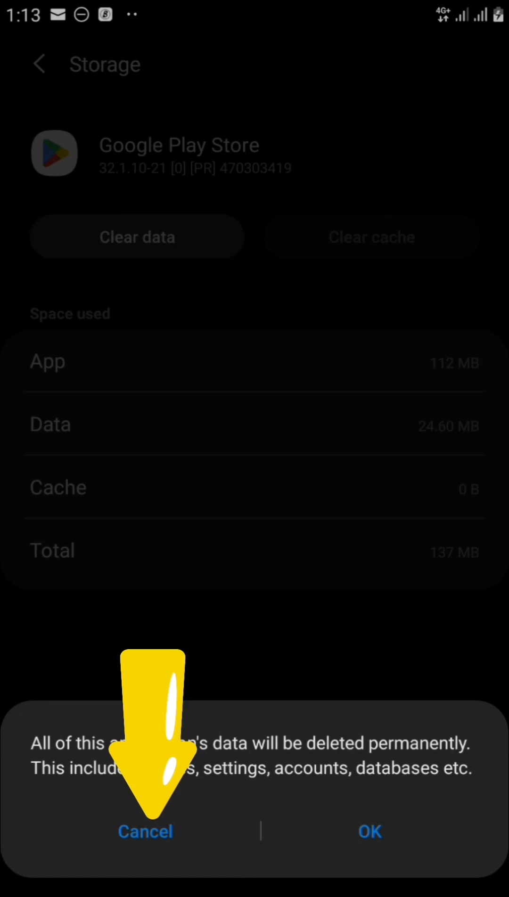
{"action": "left_click", "coordinate": [144, 830]}
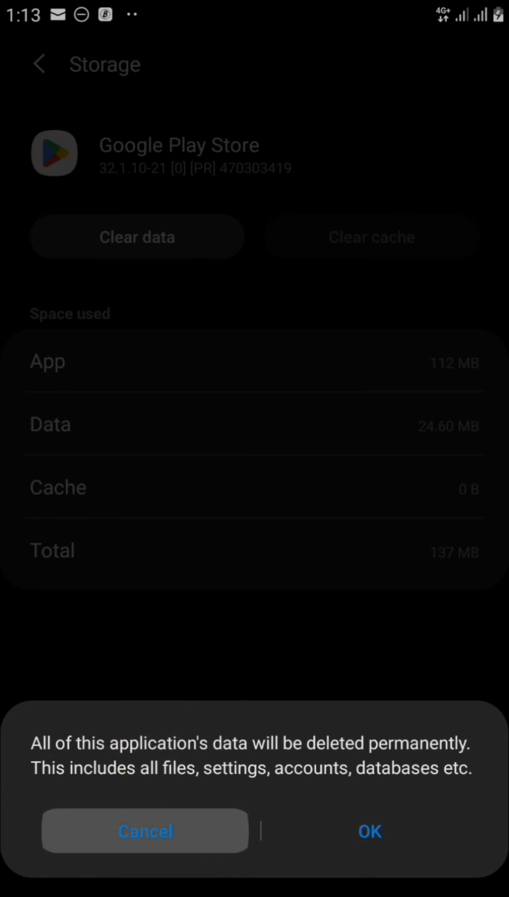
{"action": "left_click", "coordinate": [144, 831]}
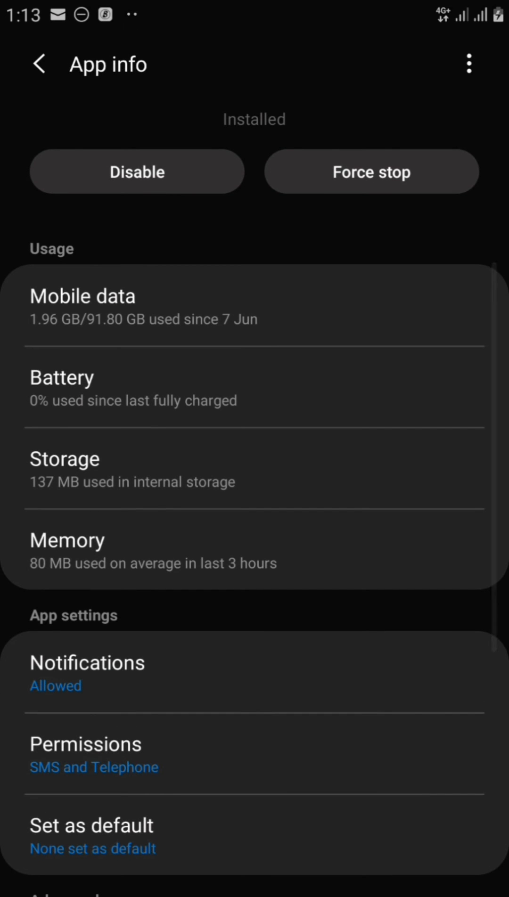
{"action": "key", "text": "home"}
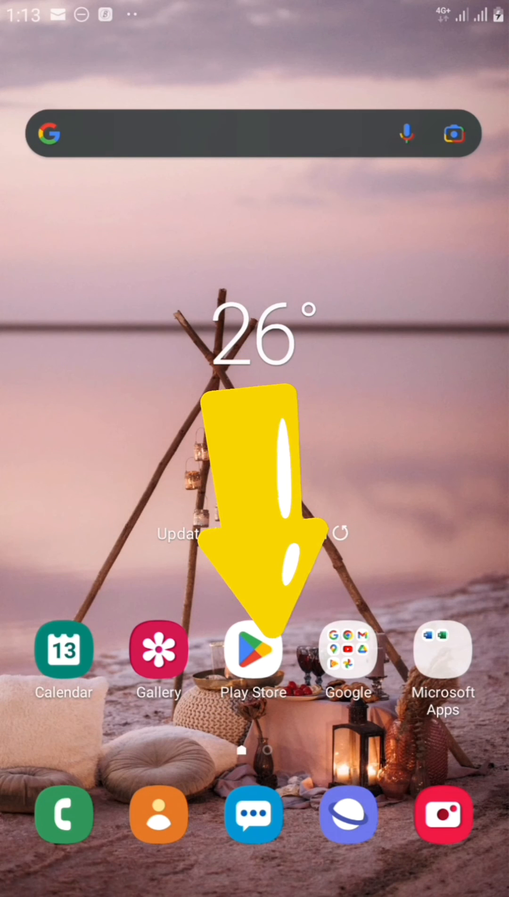
Step: Launch Google Play Store and reach Settings through the profile account menu
{"action": "left_click", "coordinate": [254, 649]}
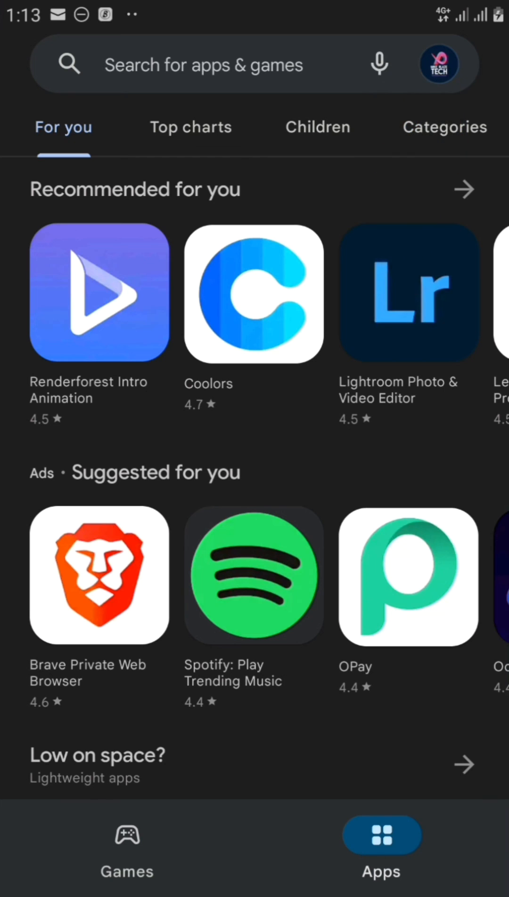
{"action": "left_click", "coordinate": [438, 64]}
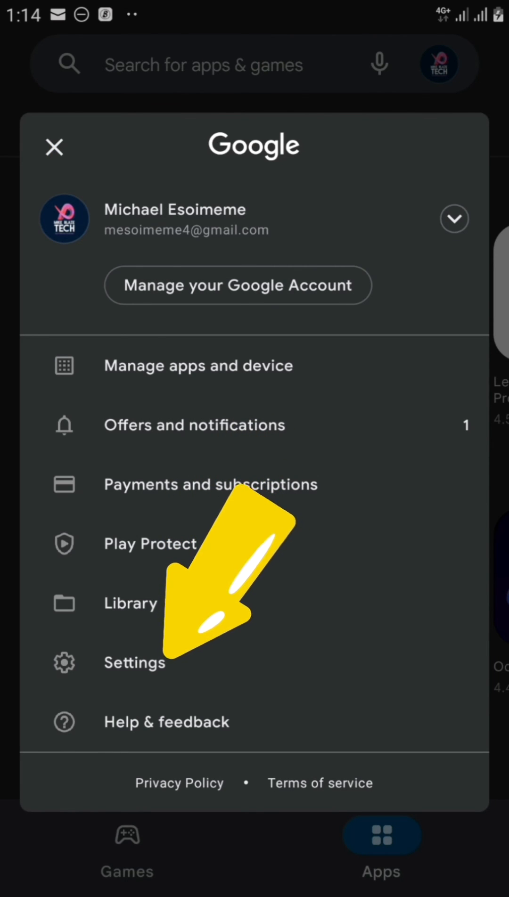
{"action": "left_click", "coordinate": [133, 663]}
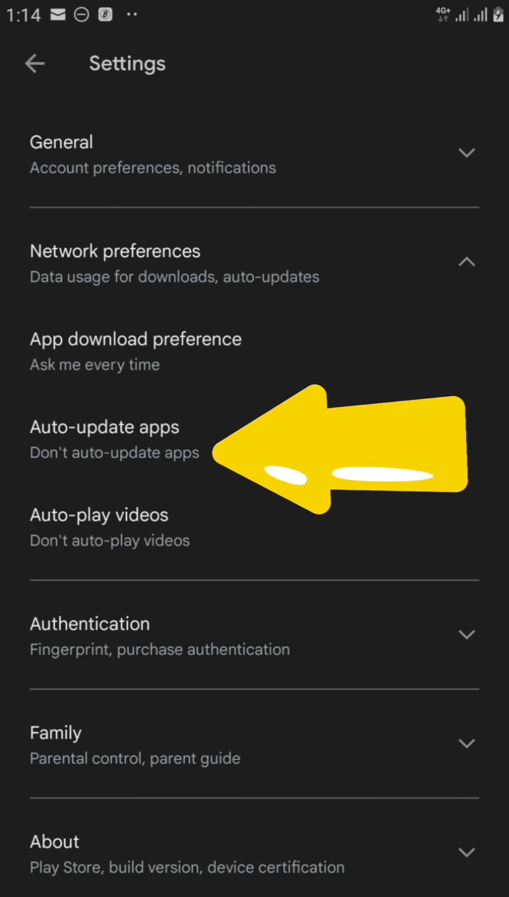
Step: Set Auto-update apps to Don't auto-update apps and confirm with DONE
{"action": "left_click", "coordinate": [104, 427]}
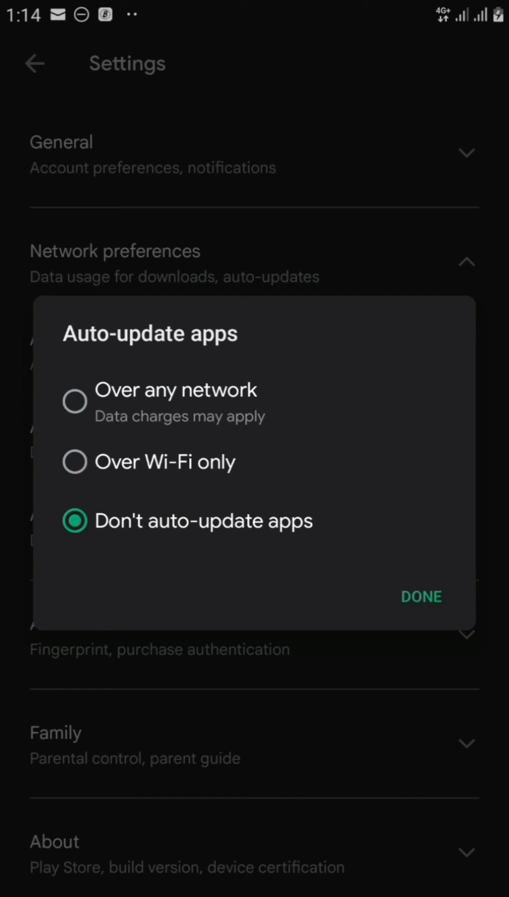
{"action": "left_click", "coordinate": [75, 401]}
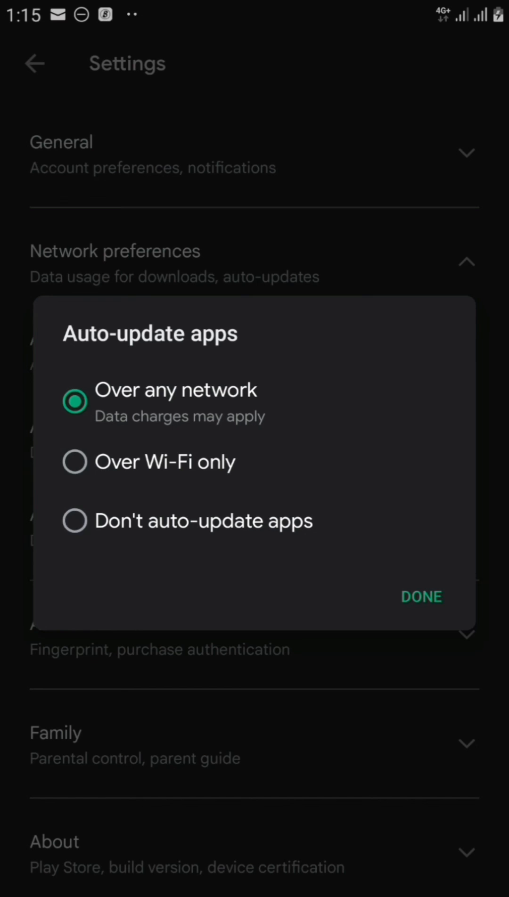
{"action": "left_click", "coordinate": [75, 520]}
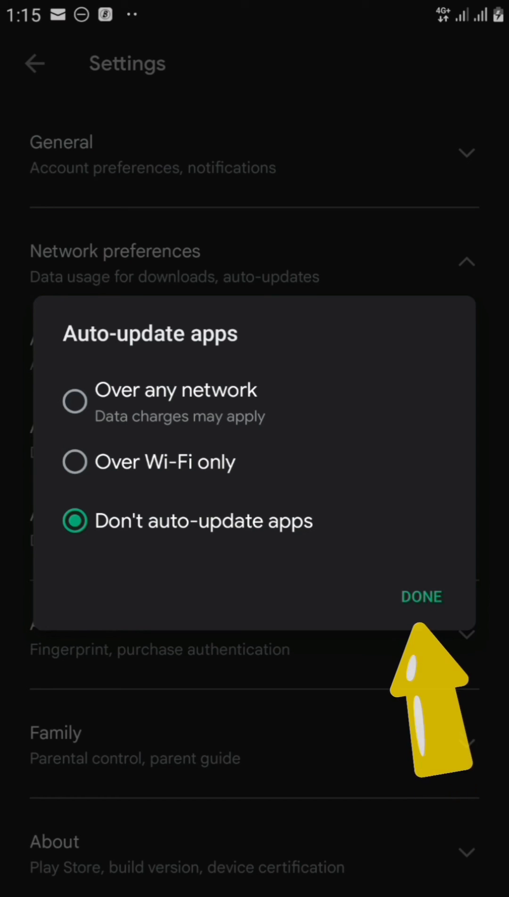
{"action": "left_click", "coordinate": [421, 596]}
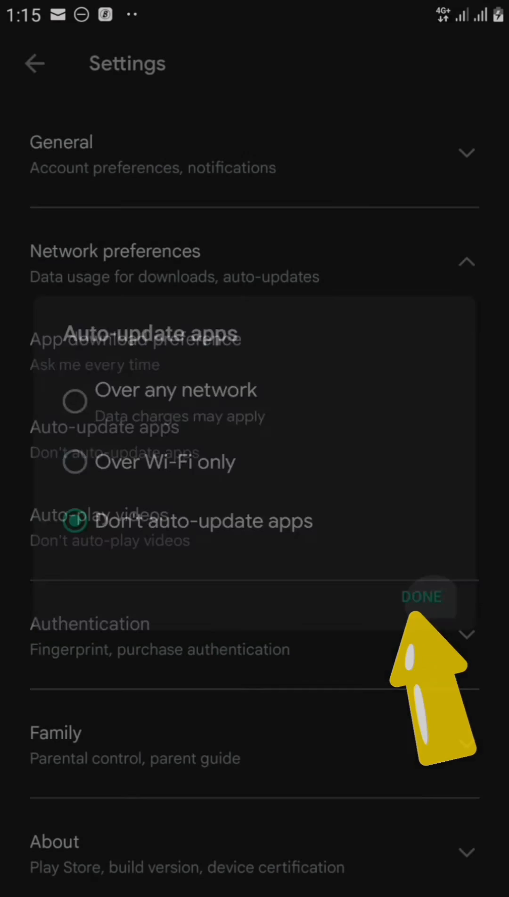
{"action": "left_click", "coordinate": [422, 596]}
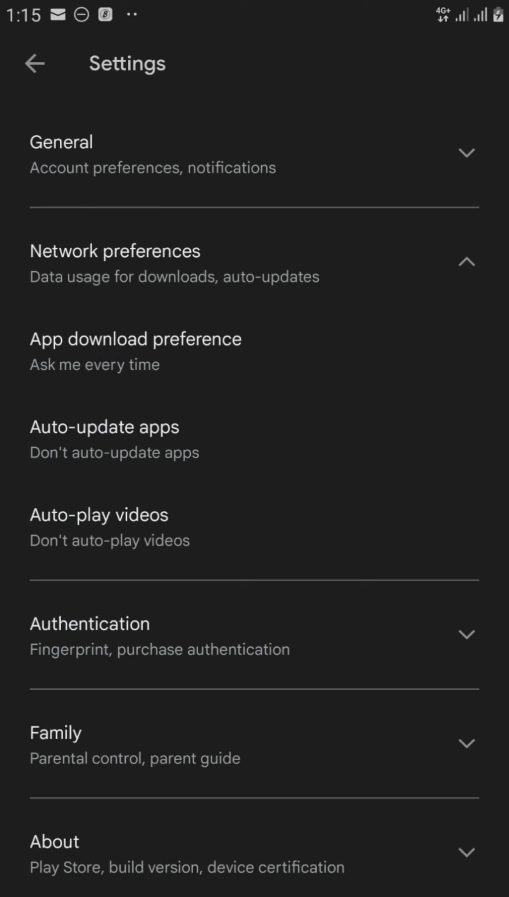